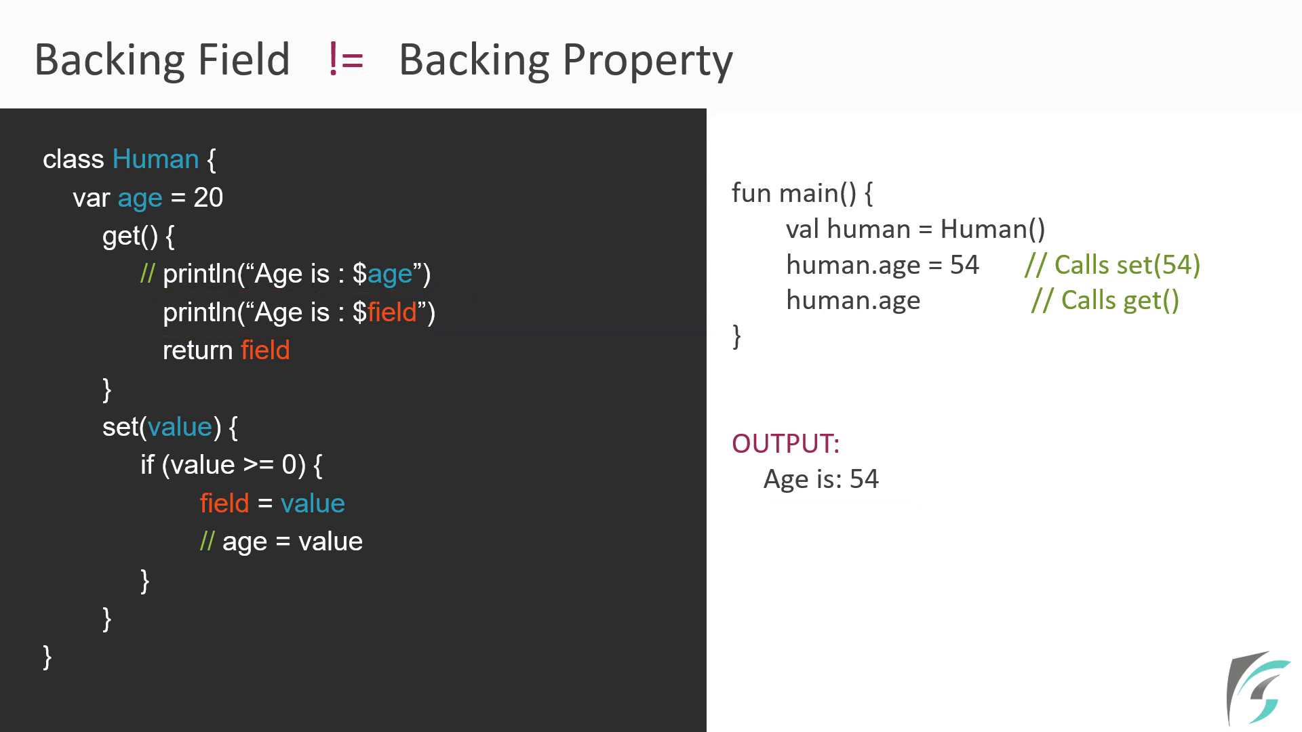
{"action": "mouse_move", "coordinate": [1111, 700]}
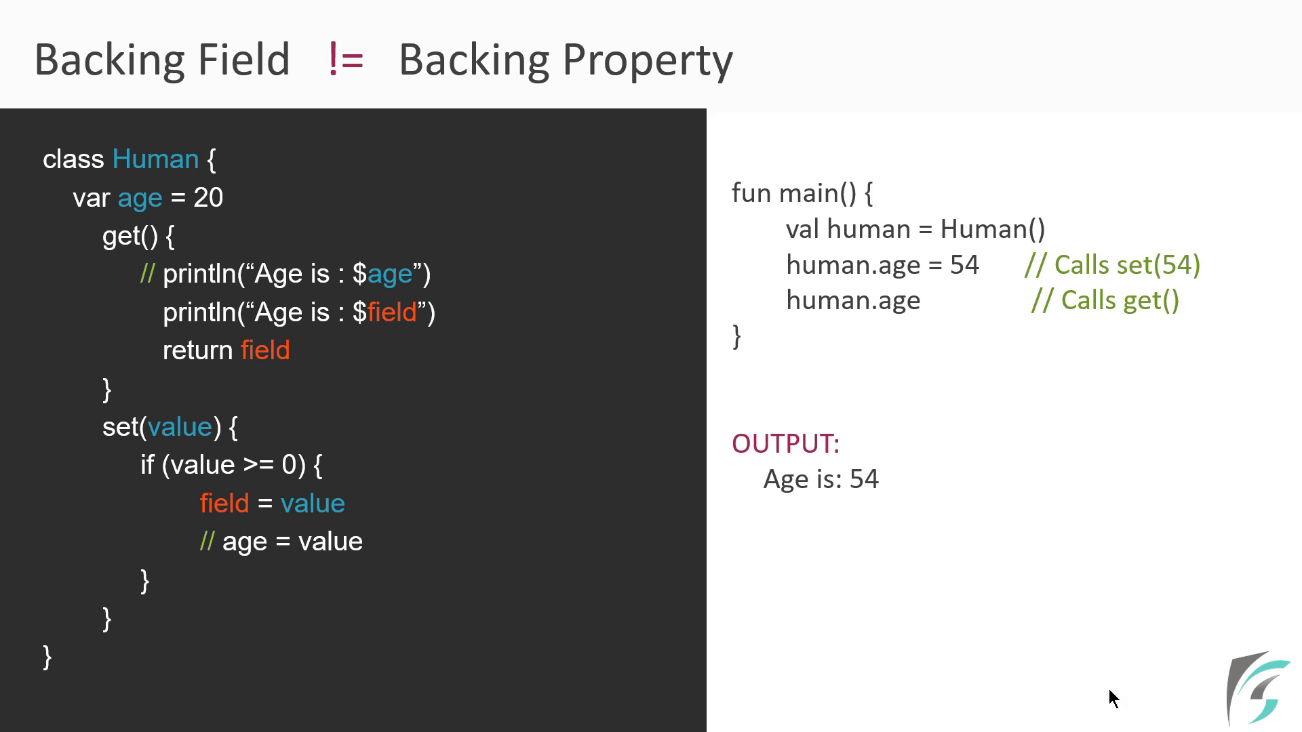